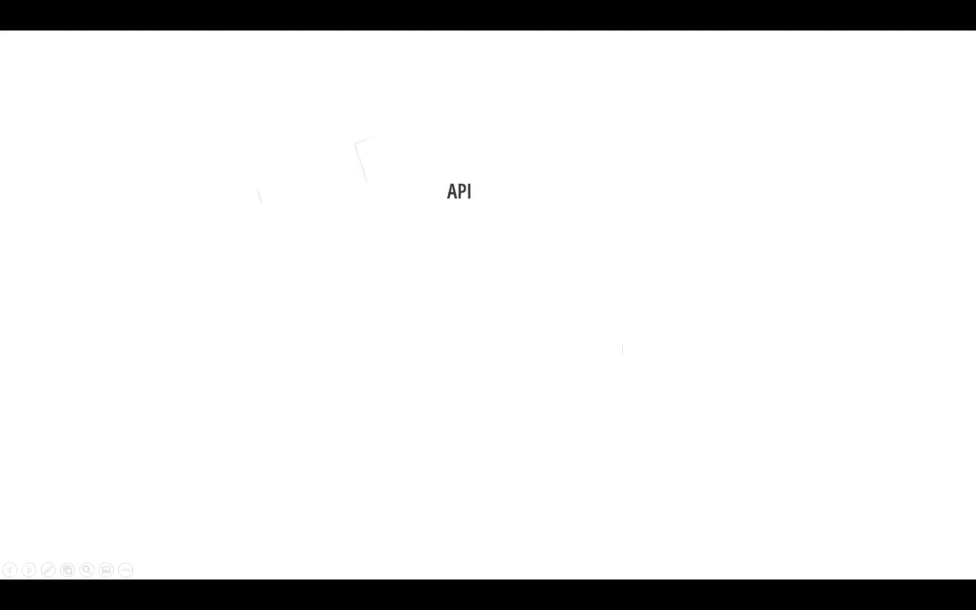
Advance the slideshow from the API slide to the Why slide
left_click(29, 569)
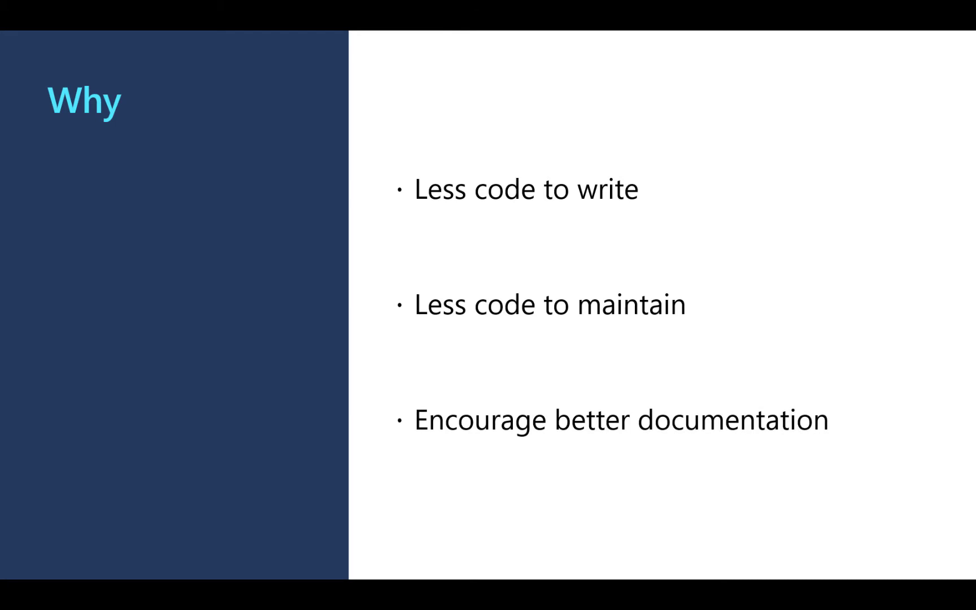
End the slideshow and move to the Command Prompt in the TeamBuilder.GitHub folder
key("Right")
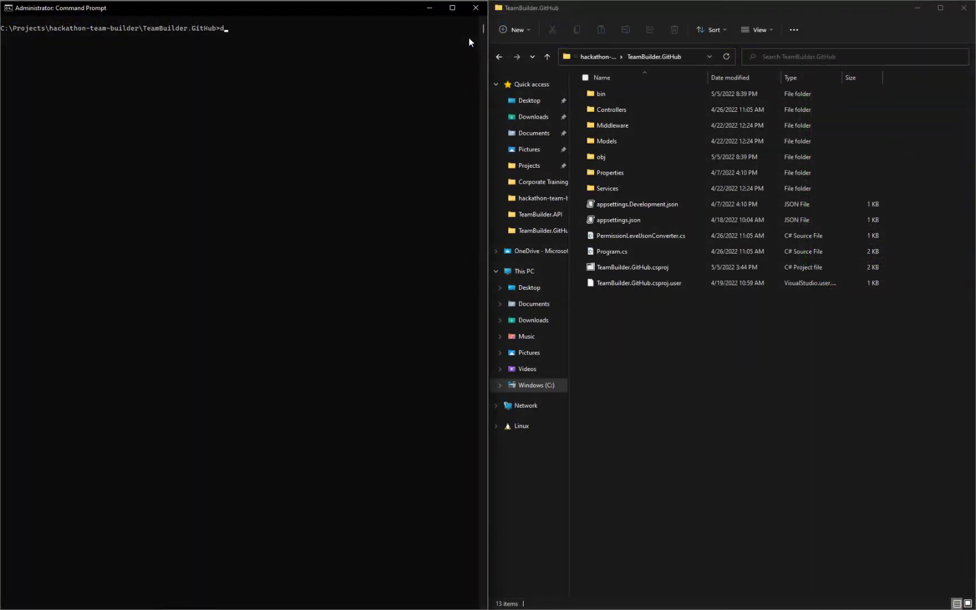
Run 'dotnet new tool-manifest' to create a local tool manifest for TeamBuilder.GitHub
type("otnet")
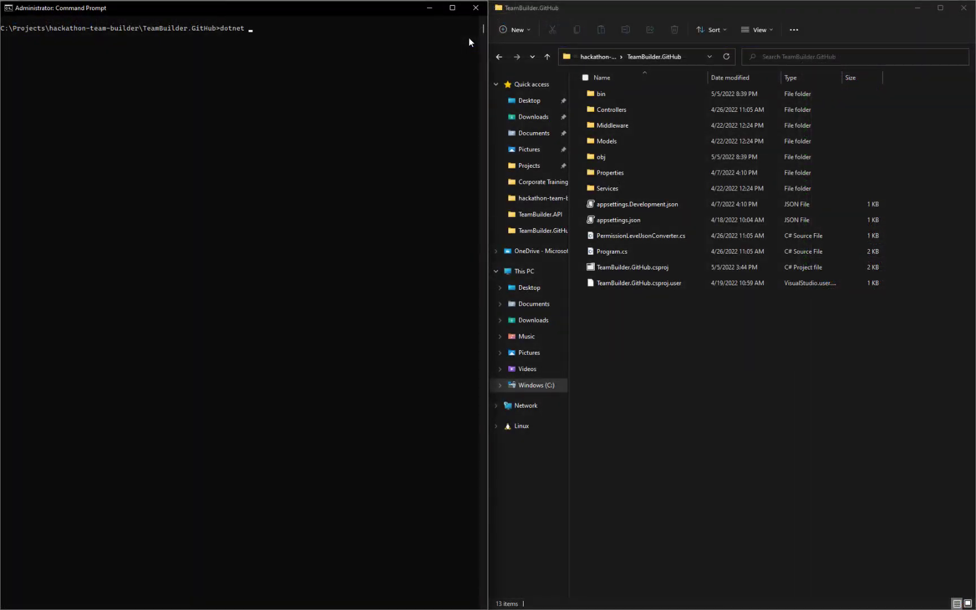
type("new tool")
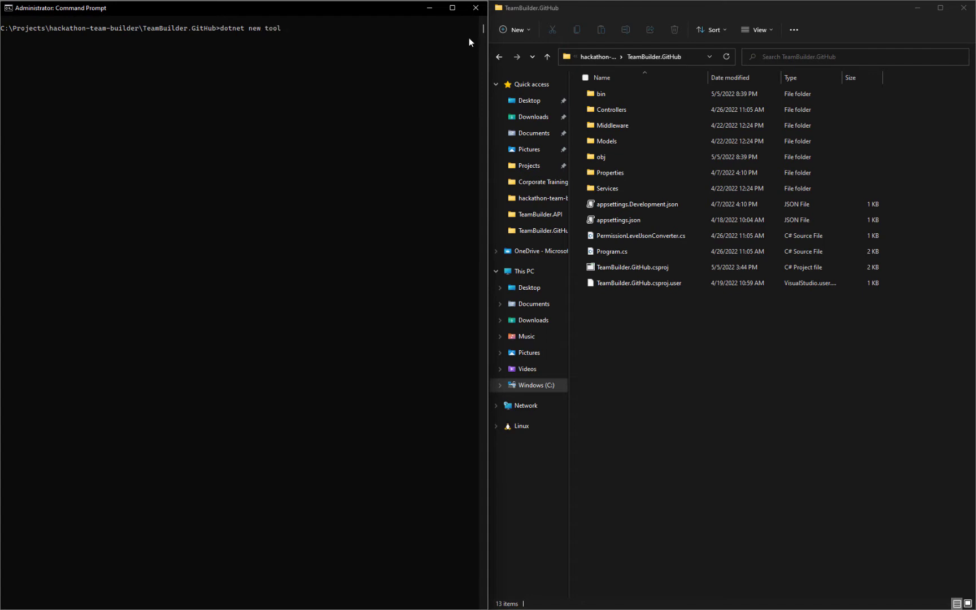
type("-manifest")
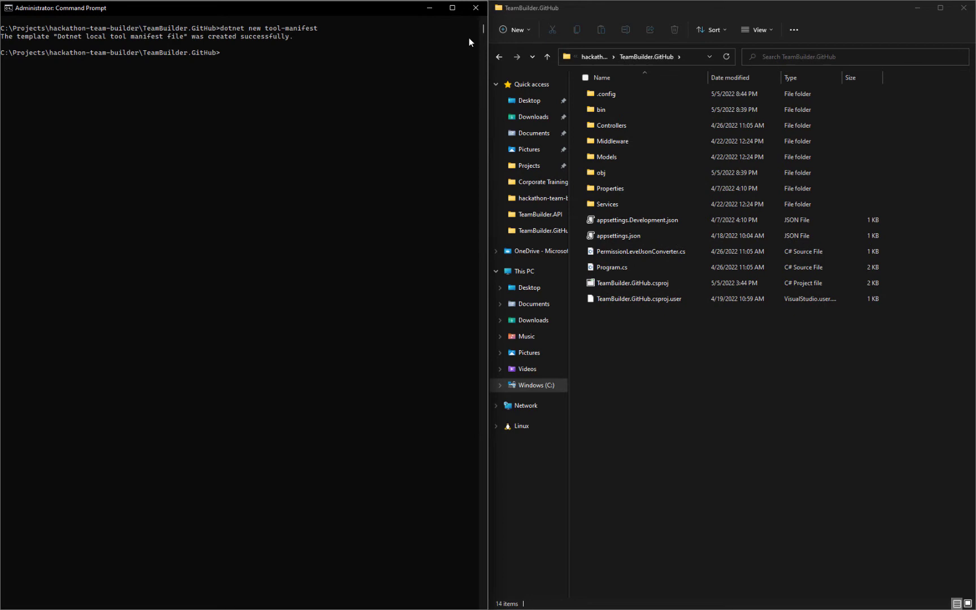
Run 'dotnet tool install swashbuckle.aspnetcore.cli' to add the Swashbuckle CLI as a local tool
type("d")
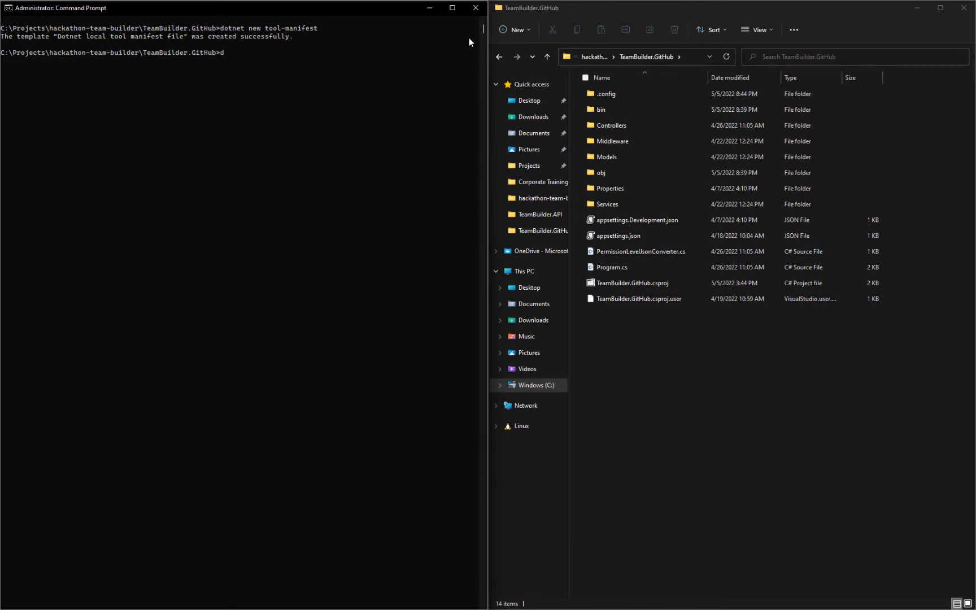
type("dotnet tool instal")
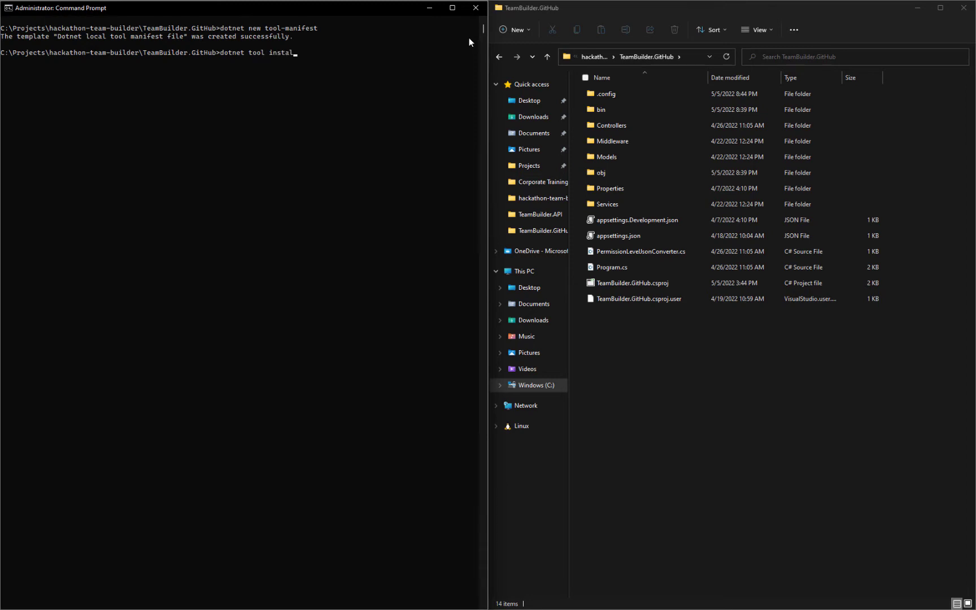
type("swashbu")
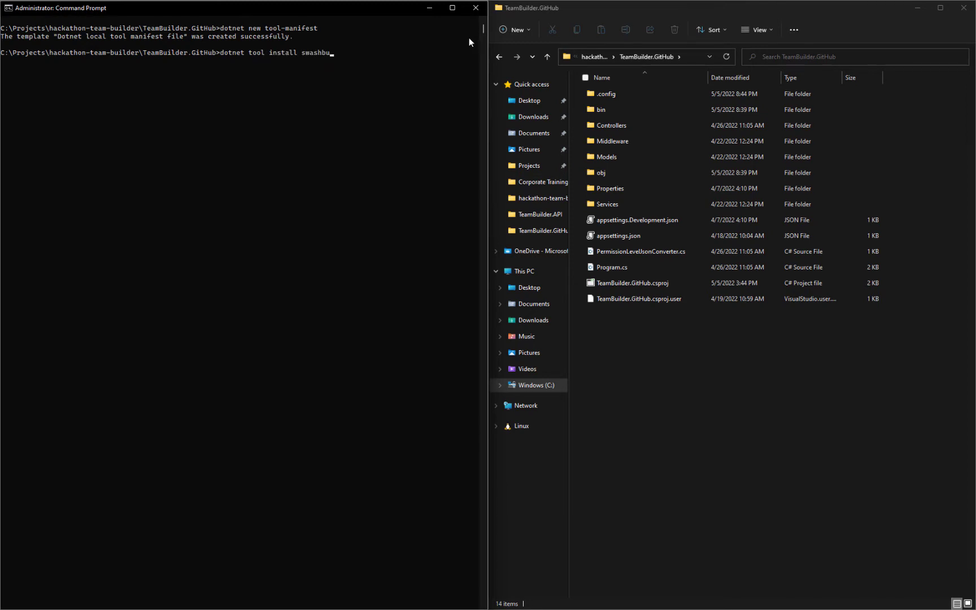
type("ckle.a")
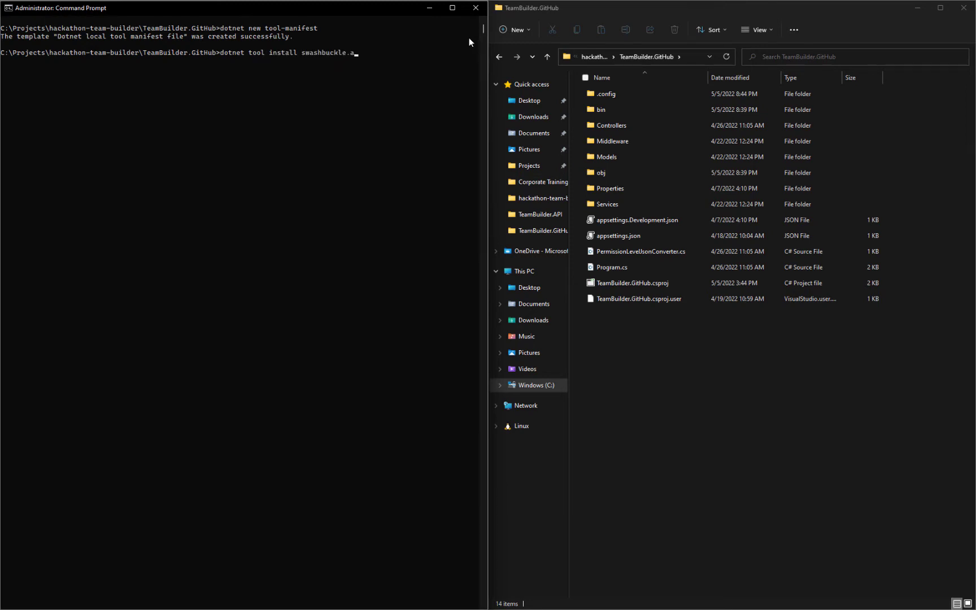
type("spnet")
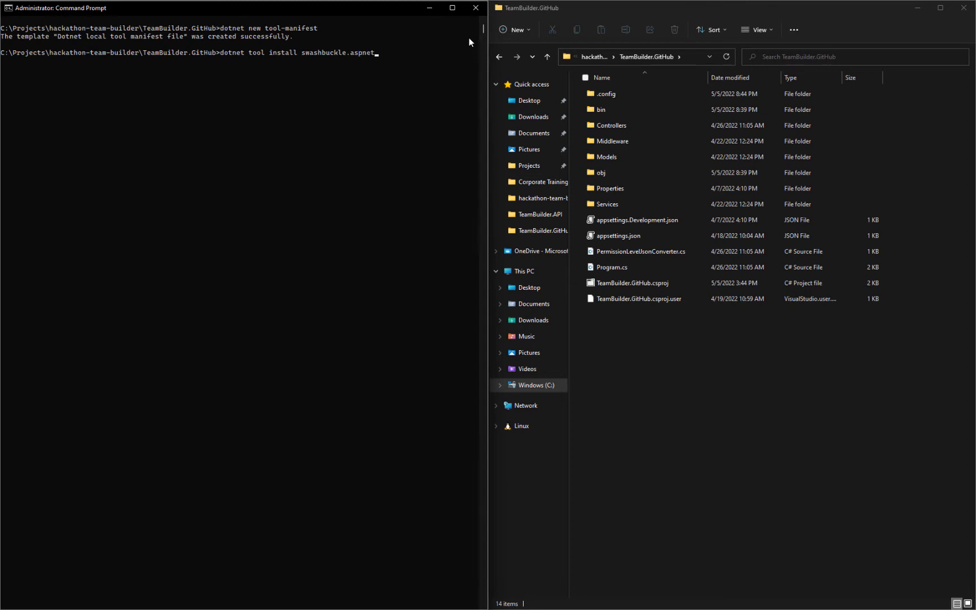
type("core.cl")
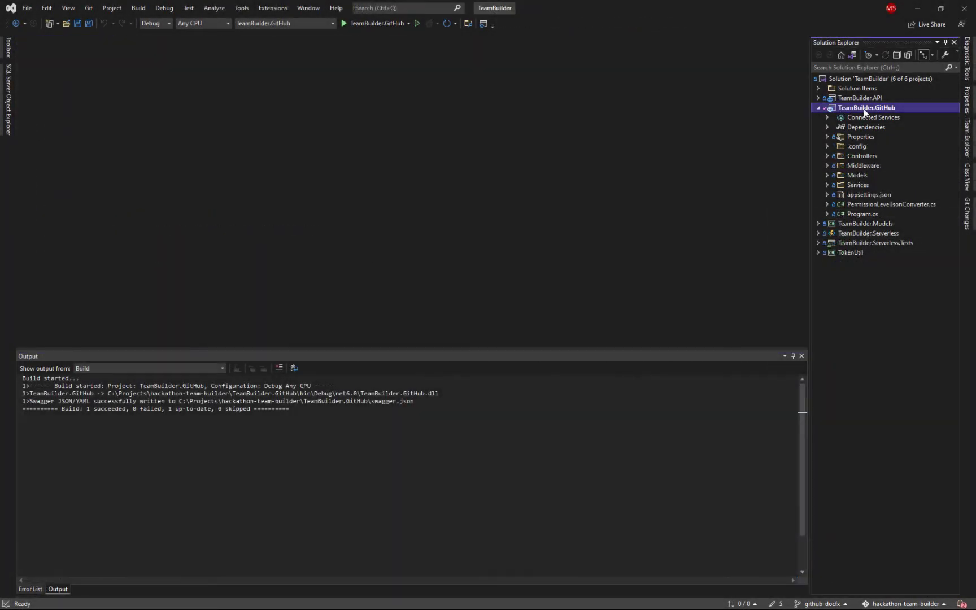
View the TeamBuilder.GitHub project file and the build-generated swagger.json
right_click(865, 107)
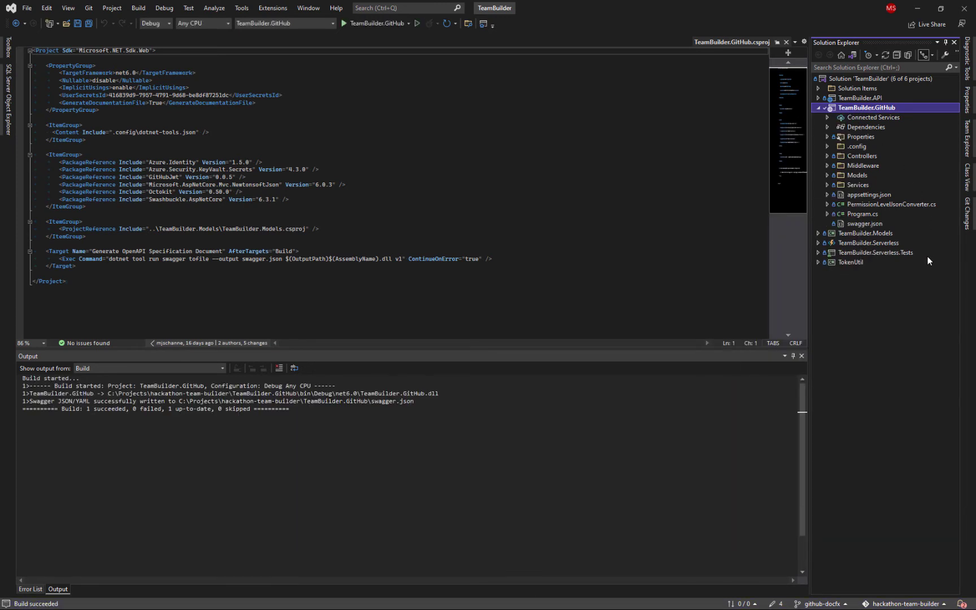
double_click(864, 224)
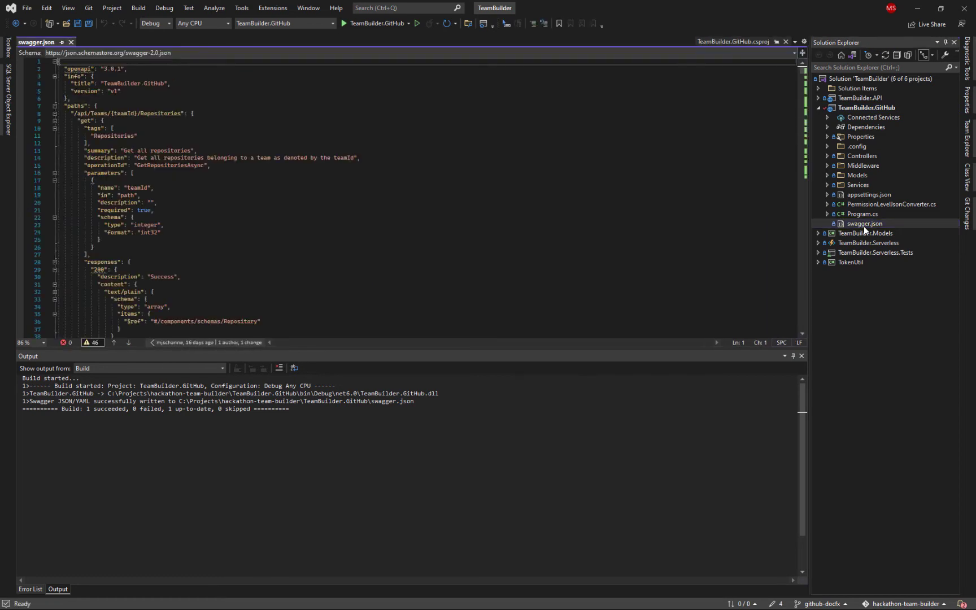
mouse_move(865, 230)
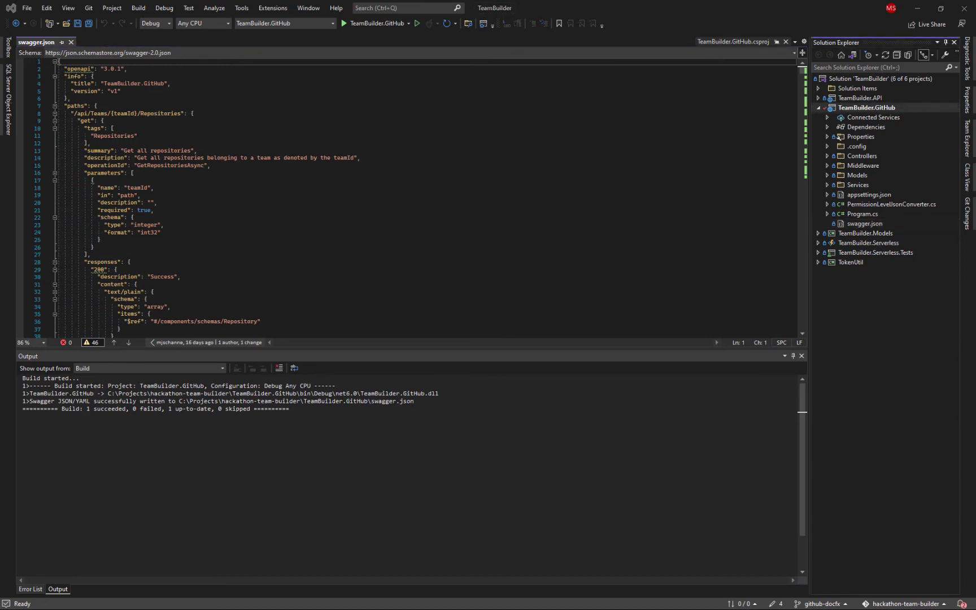
Collapse TeamBuilder.GitHub and expand TeamBuilder.Serverless toward its Connected Services
left_click(818, 108)
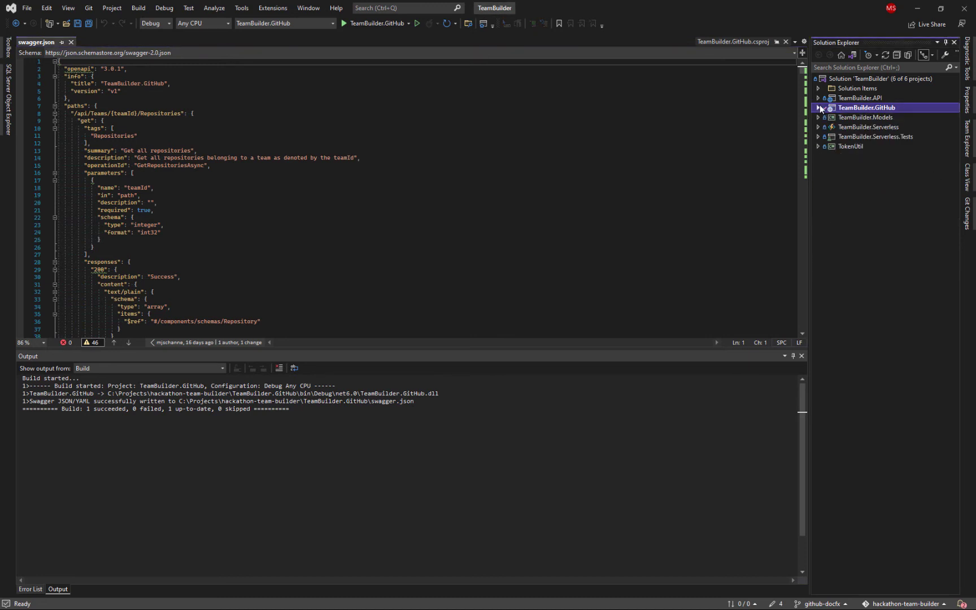
left_click(817, 126)
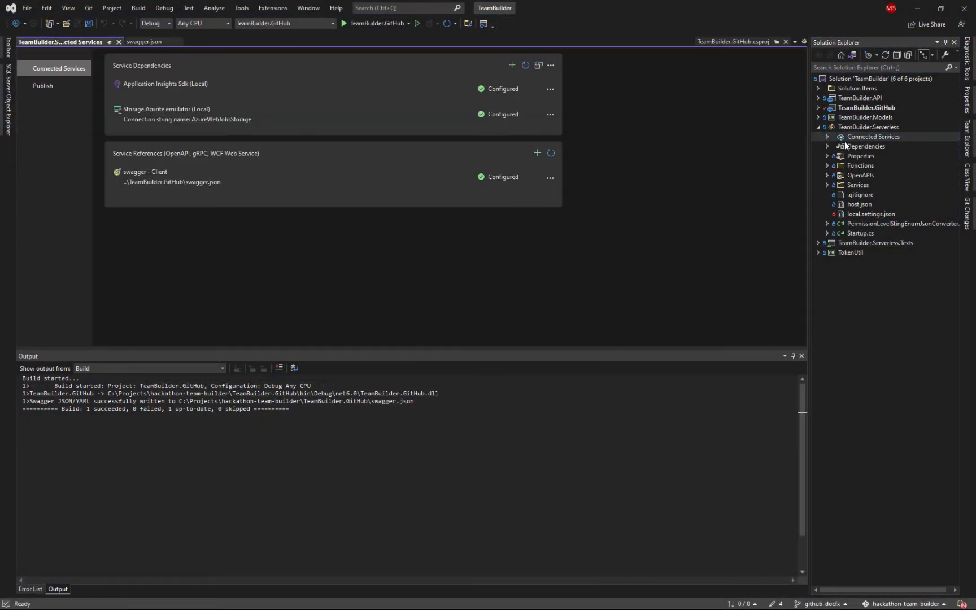
Add an OpenAPI service reference pointing at TeamBuilder.GitHub\swagger.json for the GitHubApiClient class
left_click(536, 154)
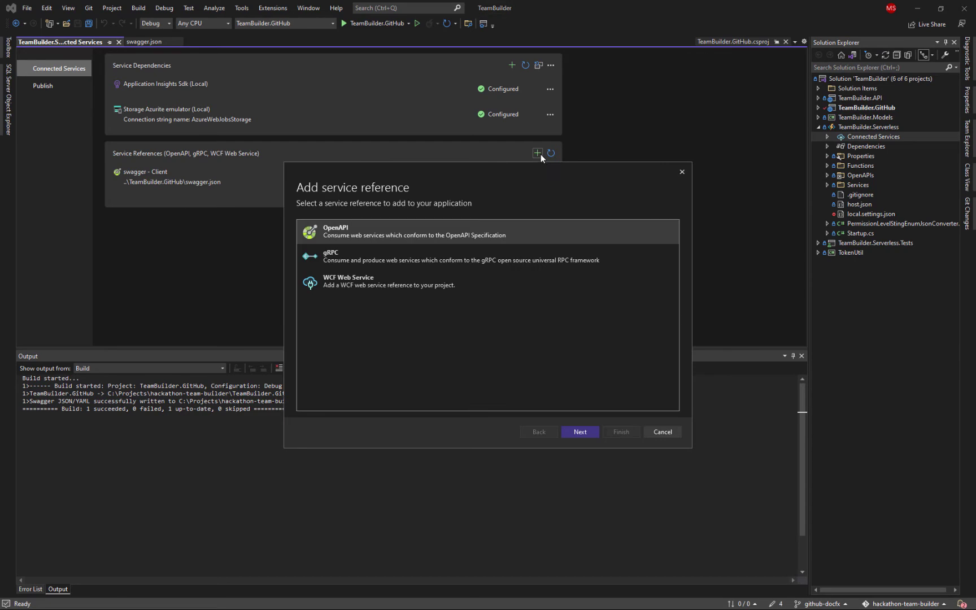
left_click(579, 432)
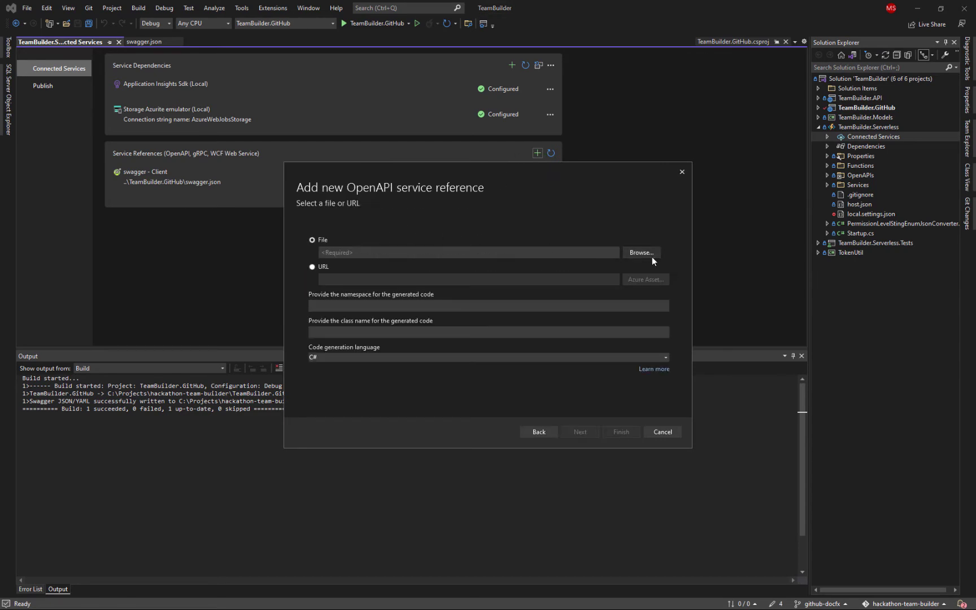
left_click(639, 252)
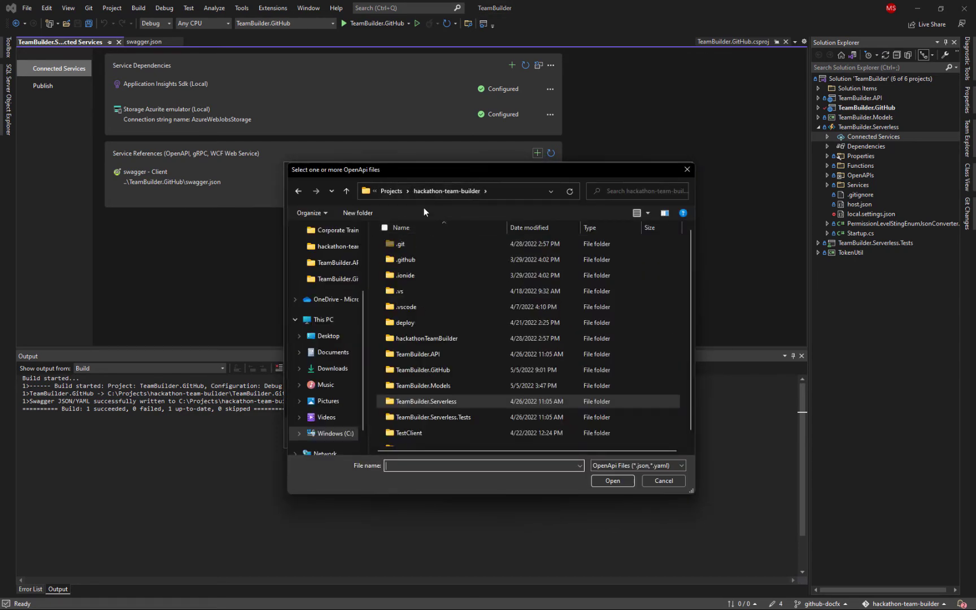
double_click(420, 369)
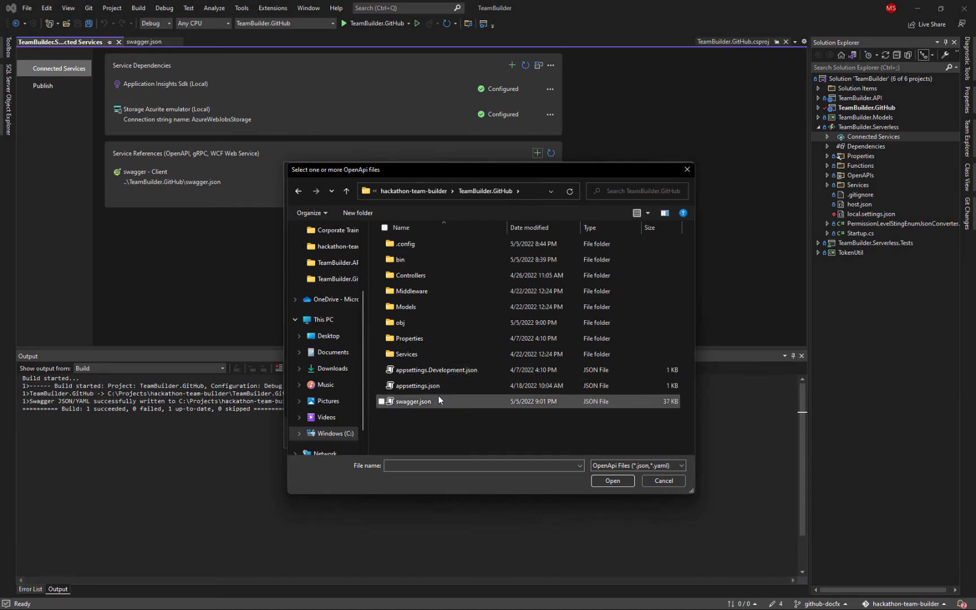
left_click(611, 480)
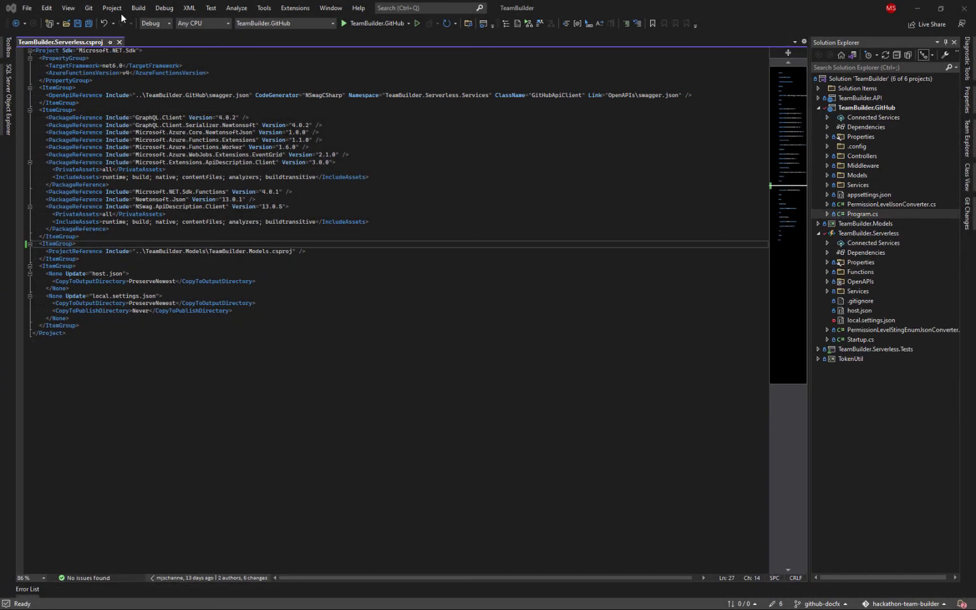
Rebuild the whole solution from the Build menu
left_click(138, 8)
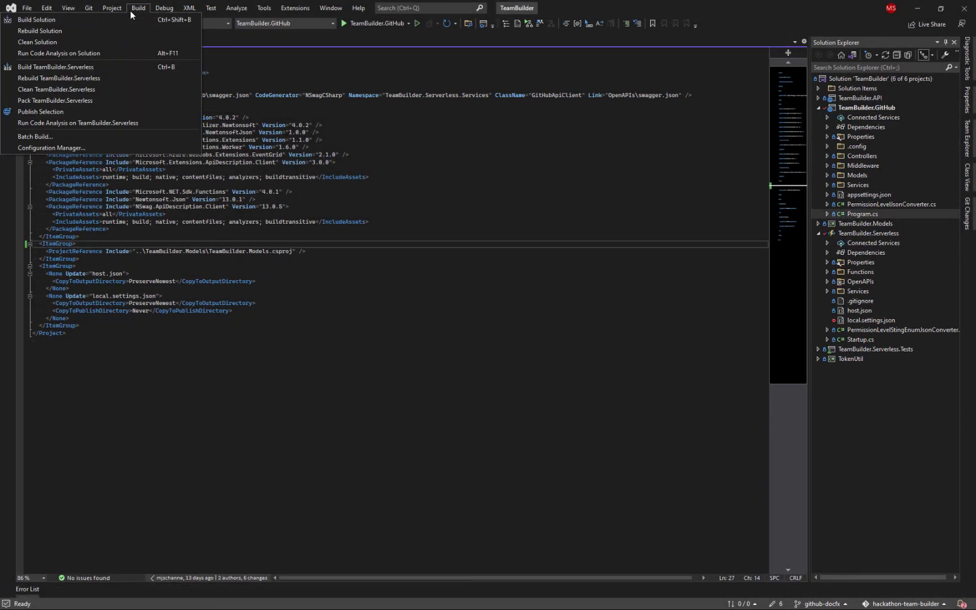
mouse_move(38, 31)
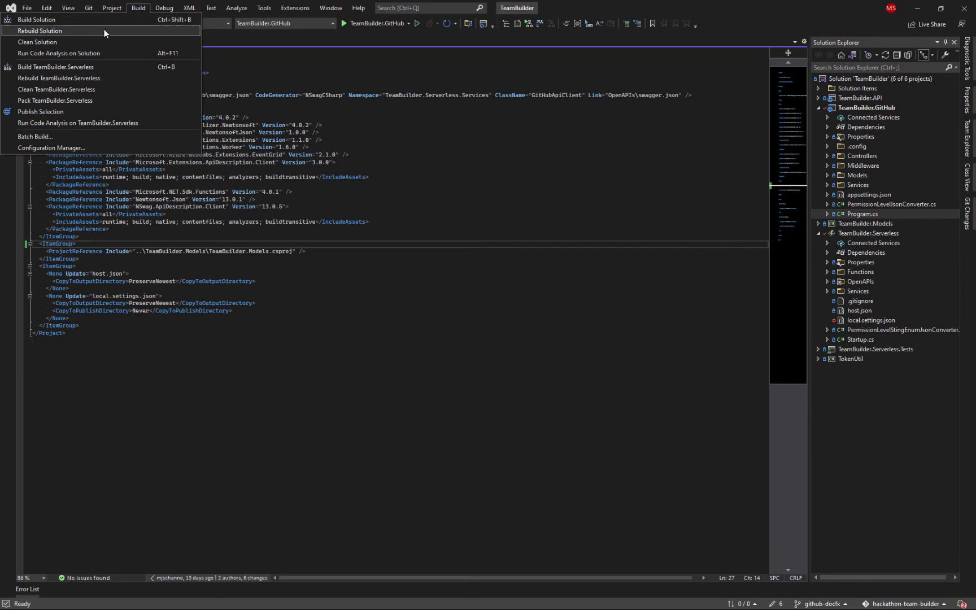
left_click(36, 19)
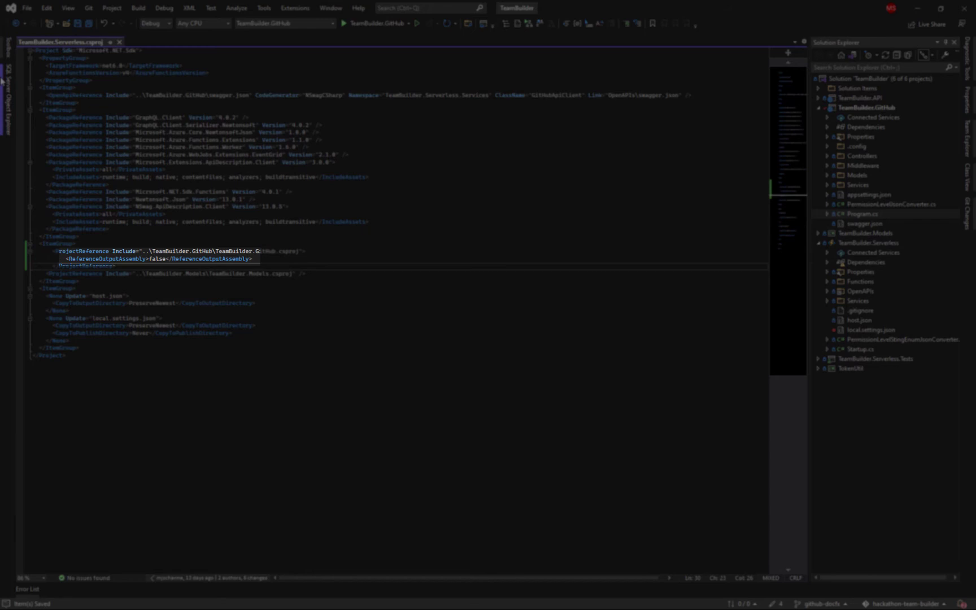
mouse_move(68, 8)
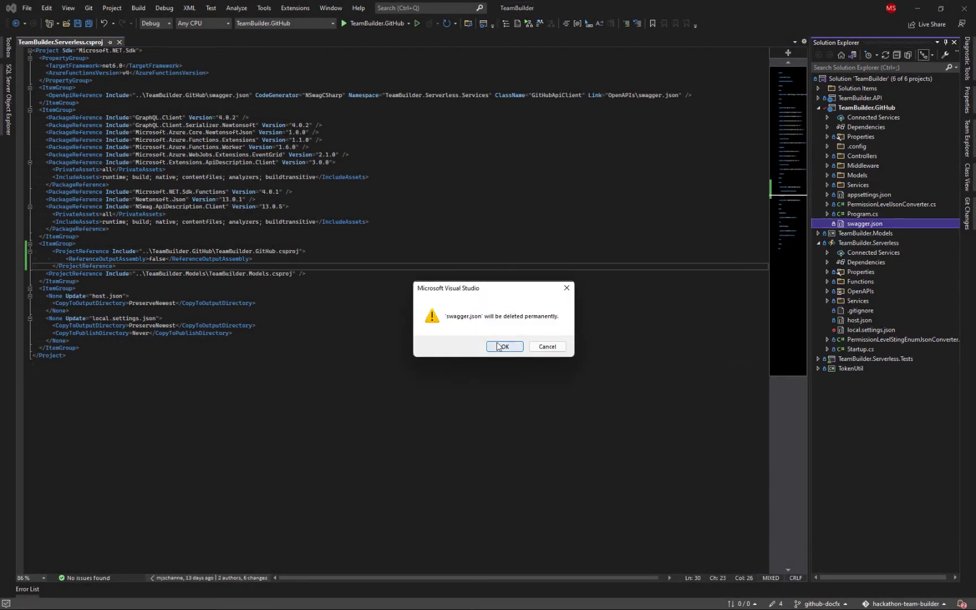
Confirm permanently deleting the old swagger.json from the GitHub project
left_click(138, 8)
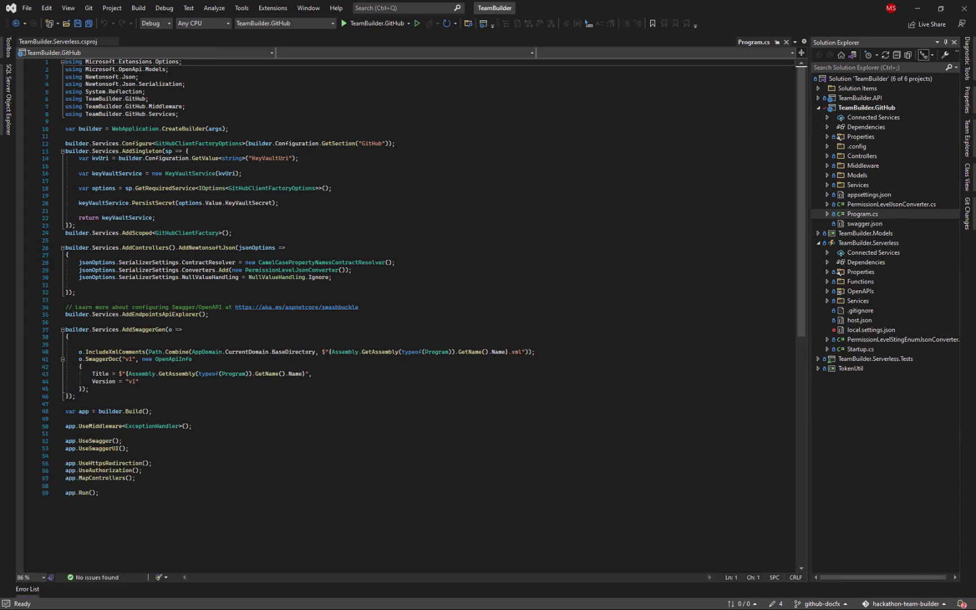
Manage the Serverless project's connected services to view the generated GitHubApiClient code
right_click(871, 251)
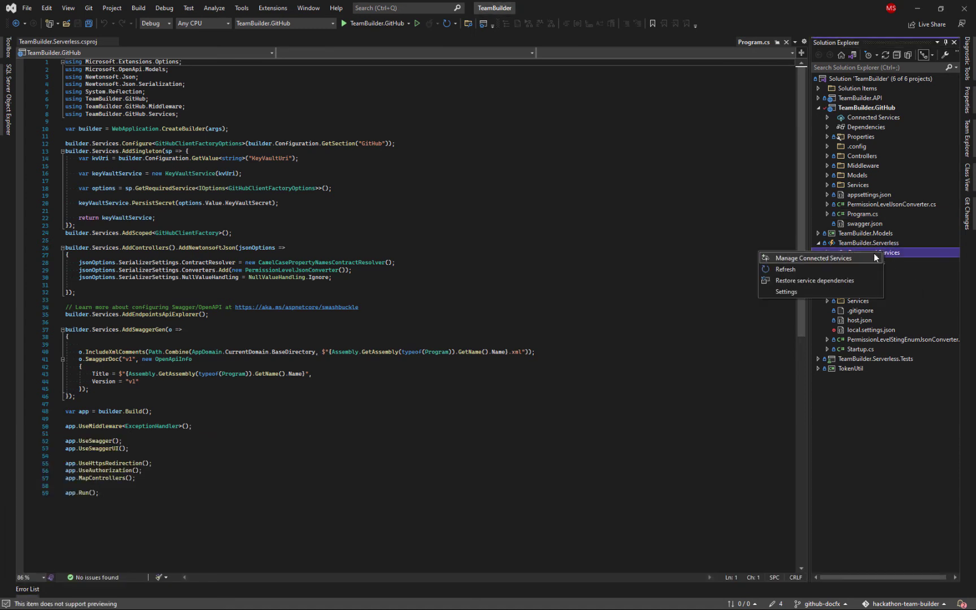
left_click(809, 258)
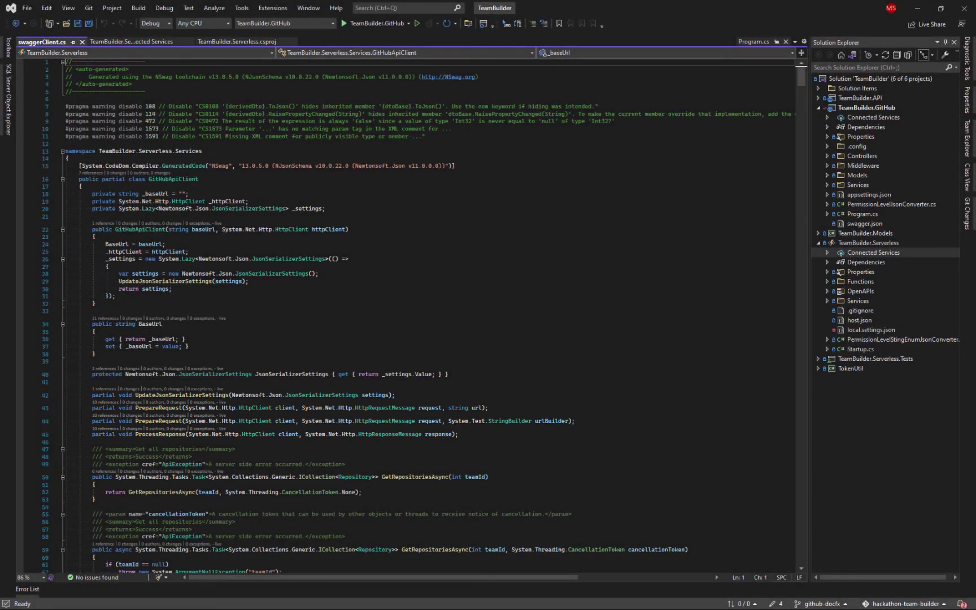
Bring up PermissionLevelStringEnumJsonConverter.cs from the Serverless project
left_click(901, 338)
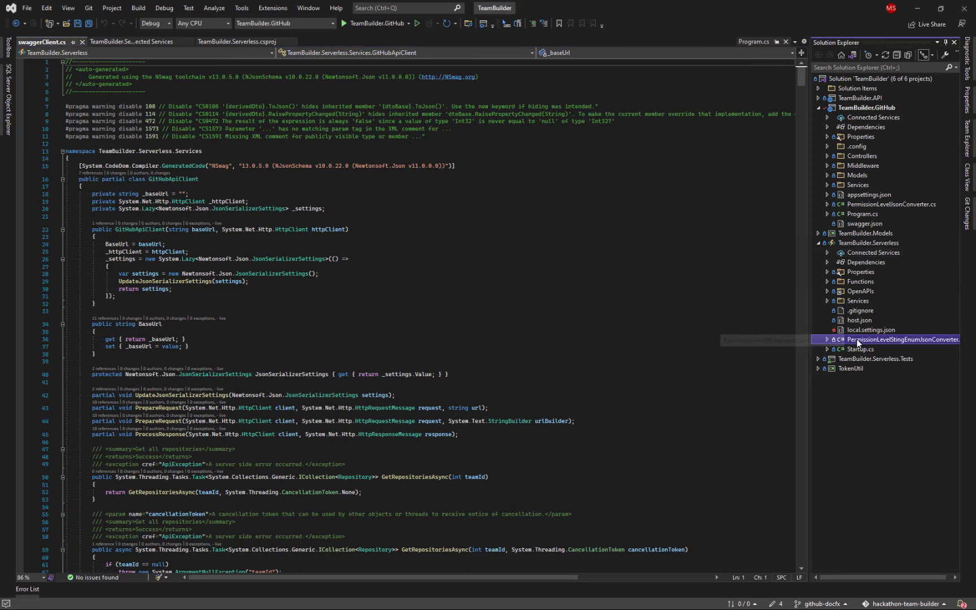
double_click(903, 339)
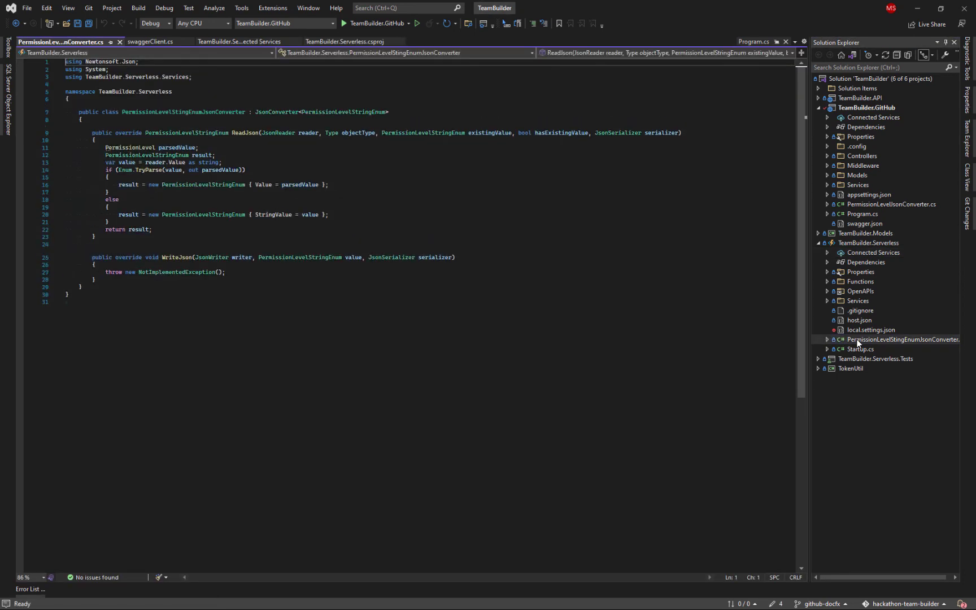